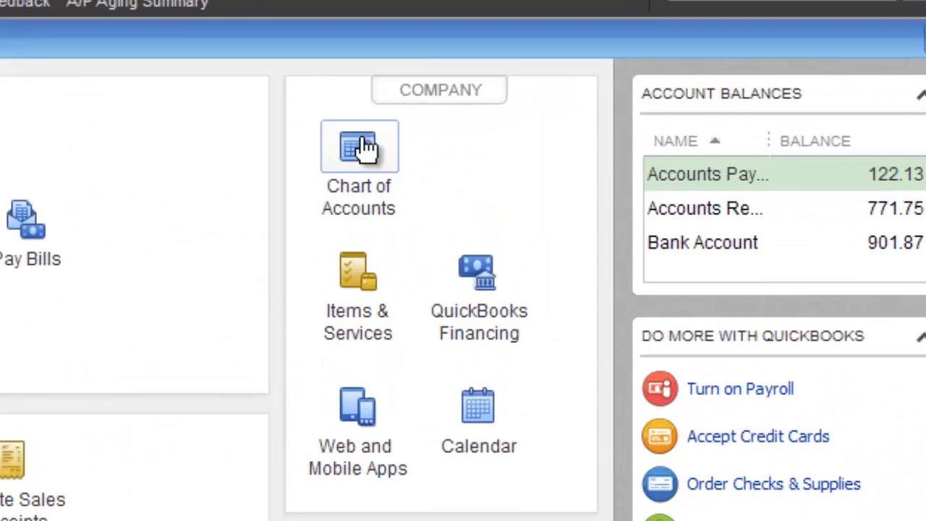
Open the Chart of Accounts from the Company section of the Home page
{"action": "left_click", "coordinate": [359, 146]}
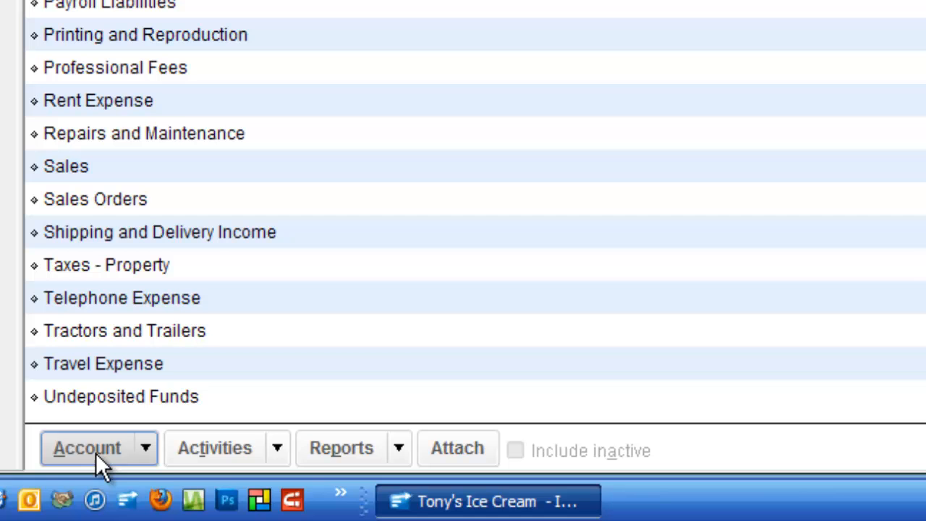
{"action": "mouse_move", "coordinate": [147, 463]}
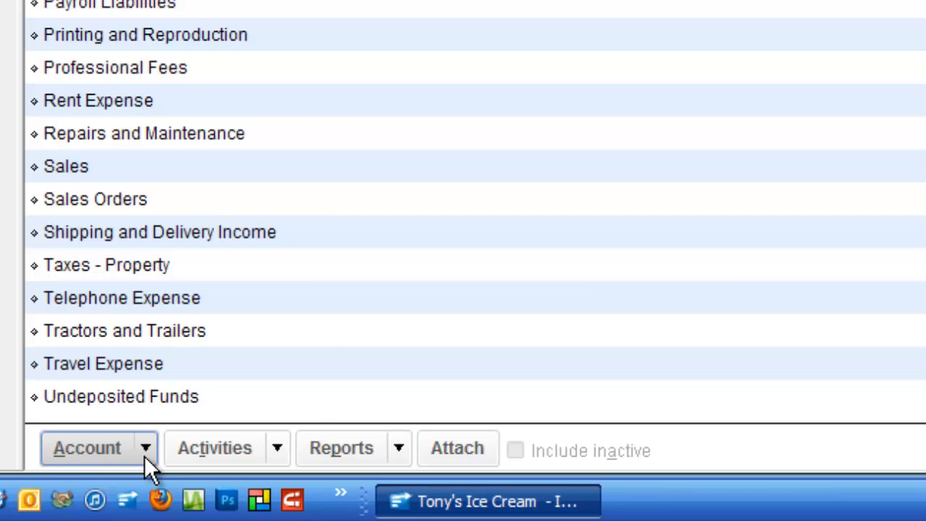
Create a new account, choose Bank as its type and continue to its details form
{"action": "left_click", "coordinate": [87, 447]}
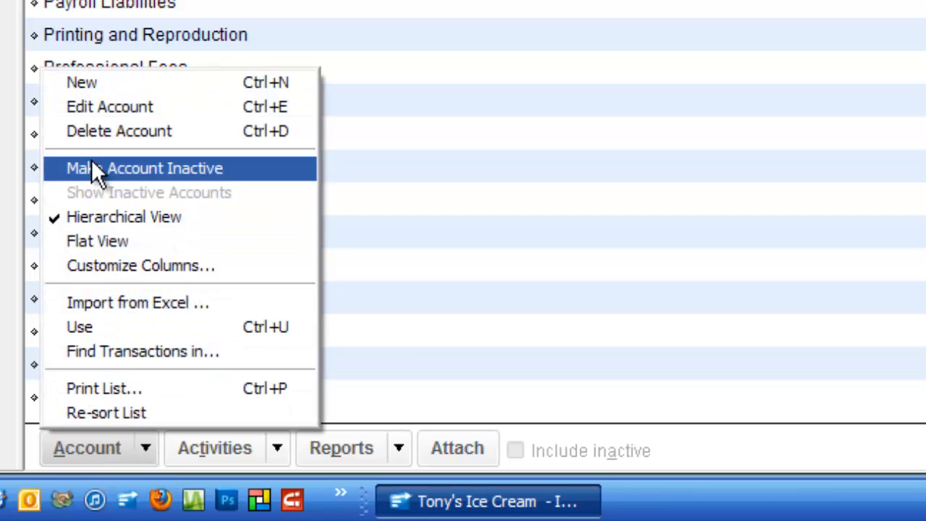
{"action": "left_click", "coordinate": [144, 168]}
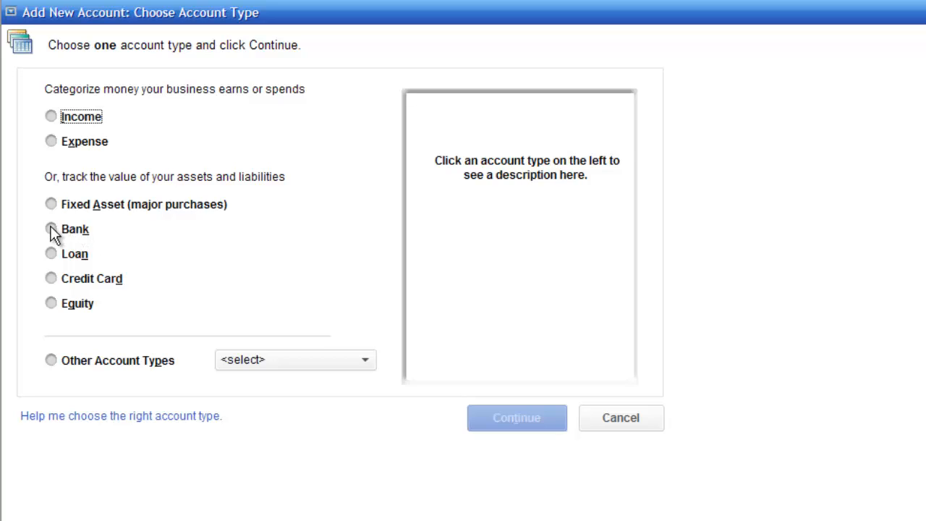
{"action": "left_click", "coordinate": [51, 229]}
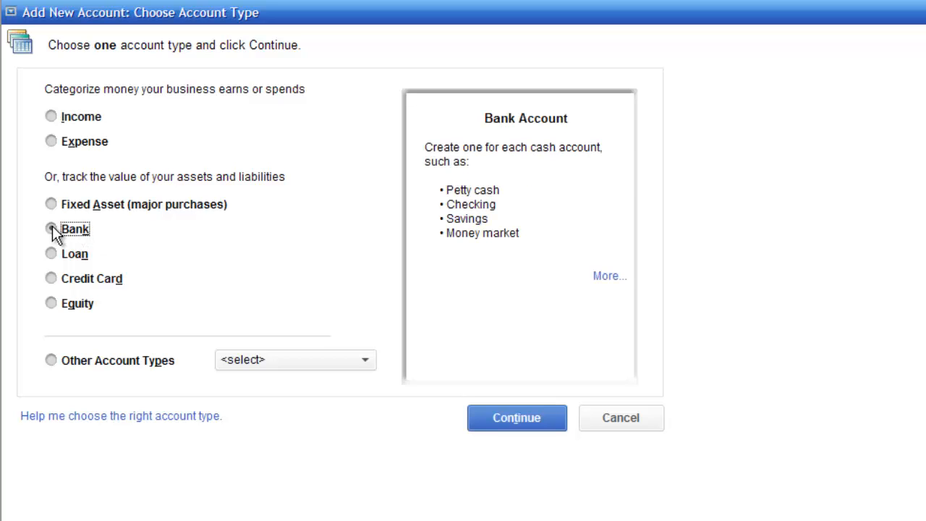
{"action": "left_click", "coordinate": [51, 229]}
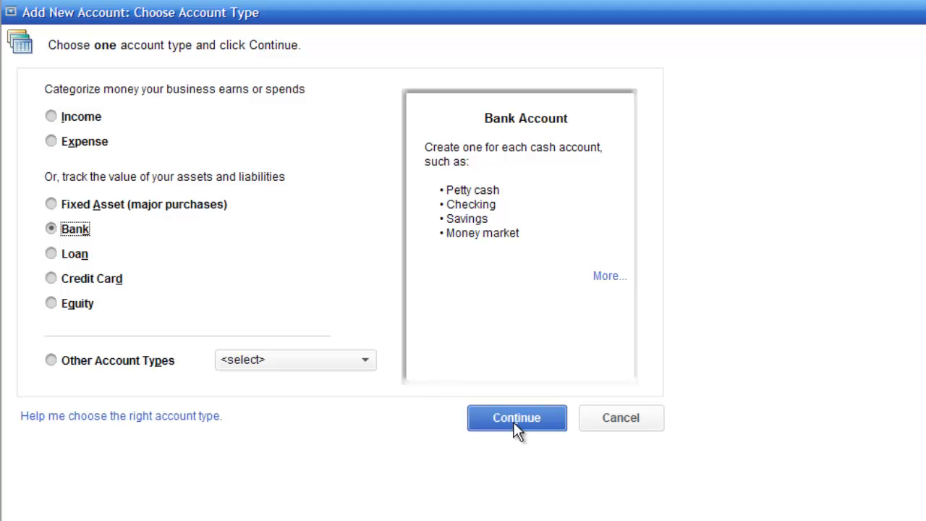
{"action": "left_click", "coordinate": [515, 417]}
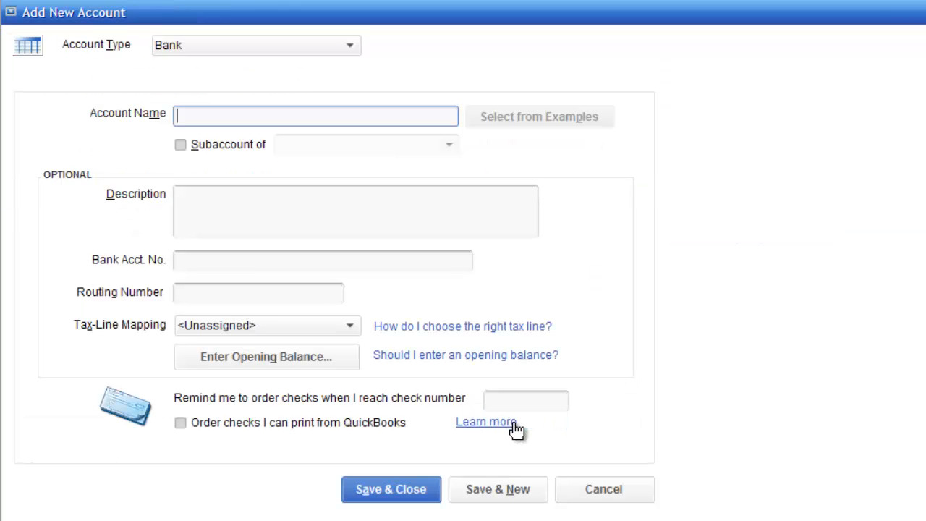
{"action": "mouse_move", "coordinate": [248, 147]}
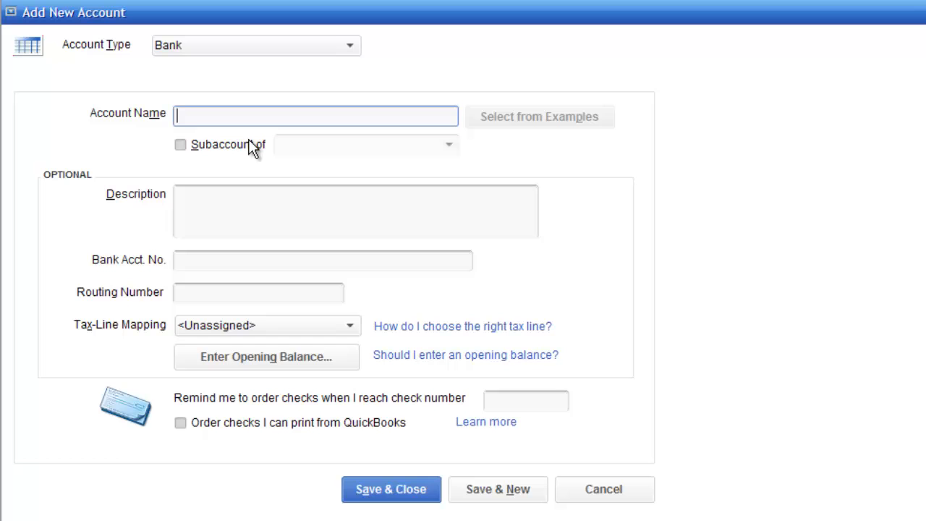
Enter name Savings, description 2013, account number 12345 and routing number 123456
{"action": "type", "text": "Saving"}
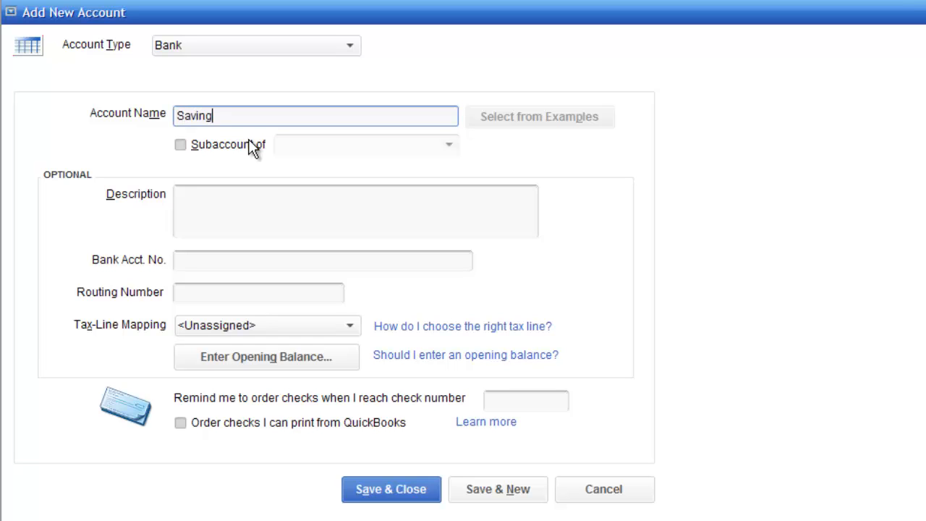
{"action": "type", "text": "s"}
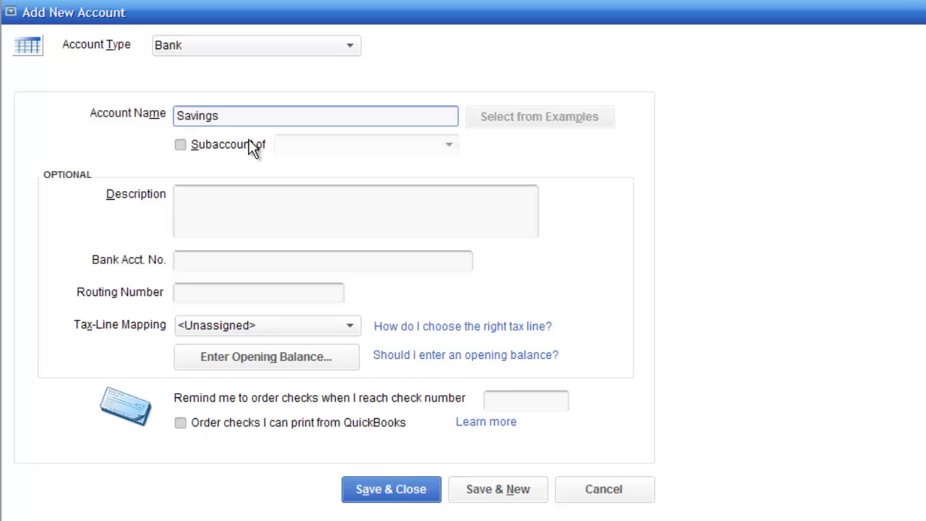
{"action": "left_click", "coordinate": [354, 211]}
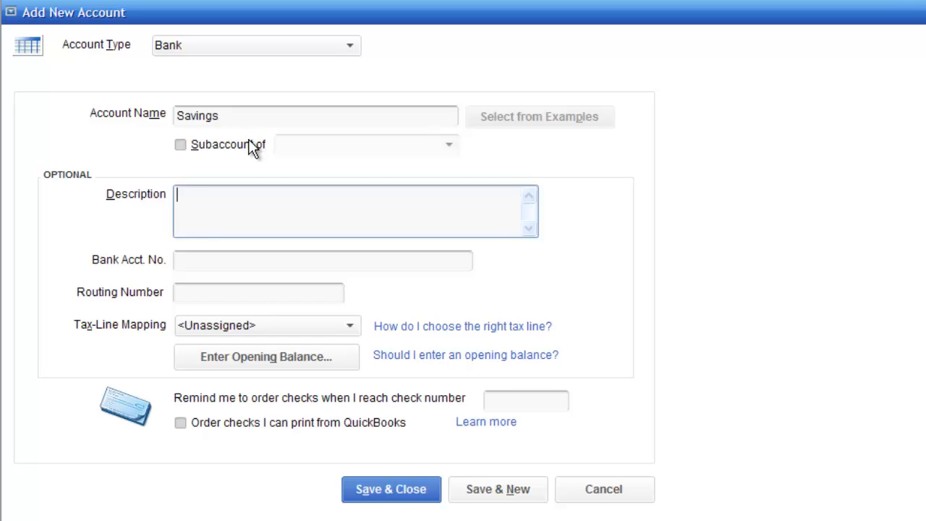
{"action": "type", "text": "2013"}
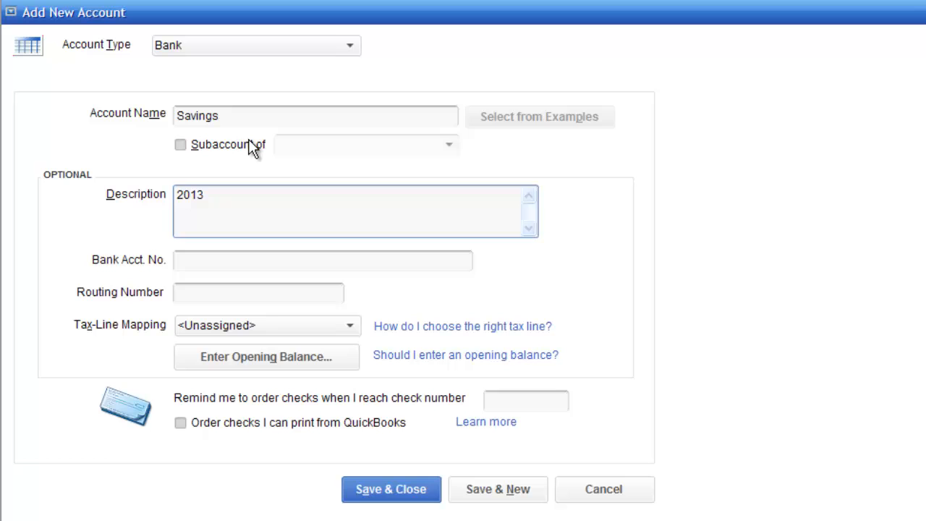
{"action": "type", "text": "12"}
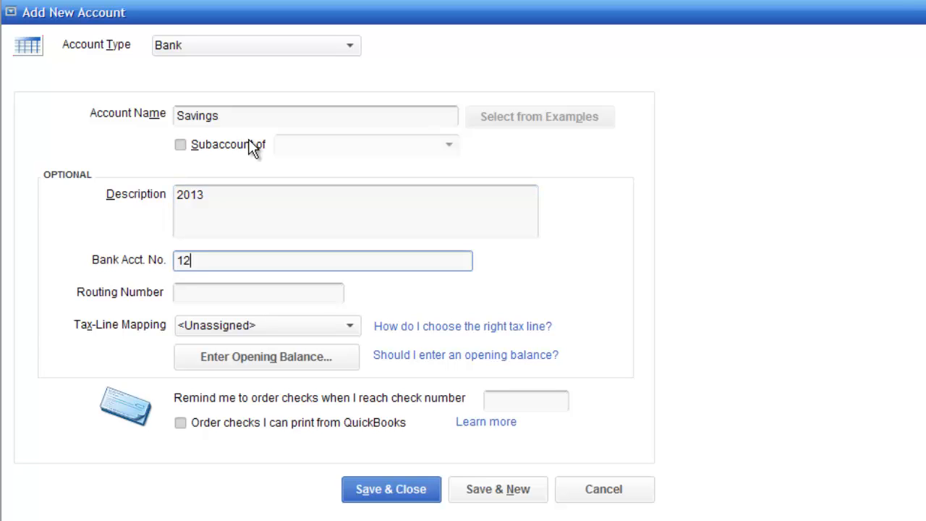
{"action": "type", "text": "345"}
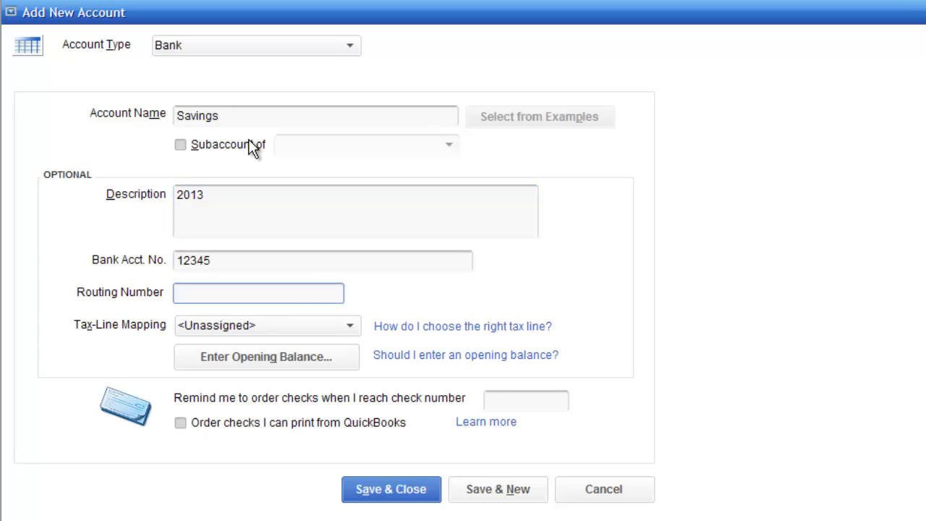
{"action": "type", "text": "123456"}
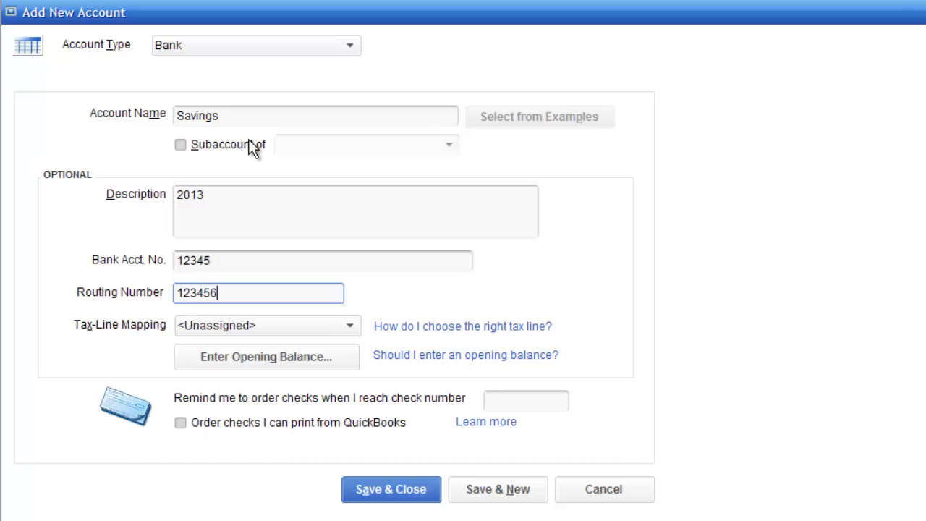
{"action": "left_click", "coordinate": [390, 489]}
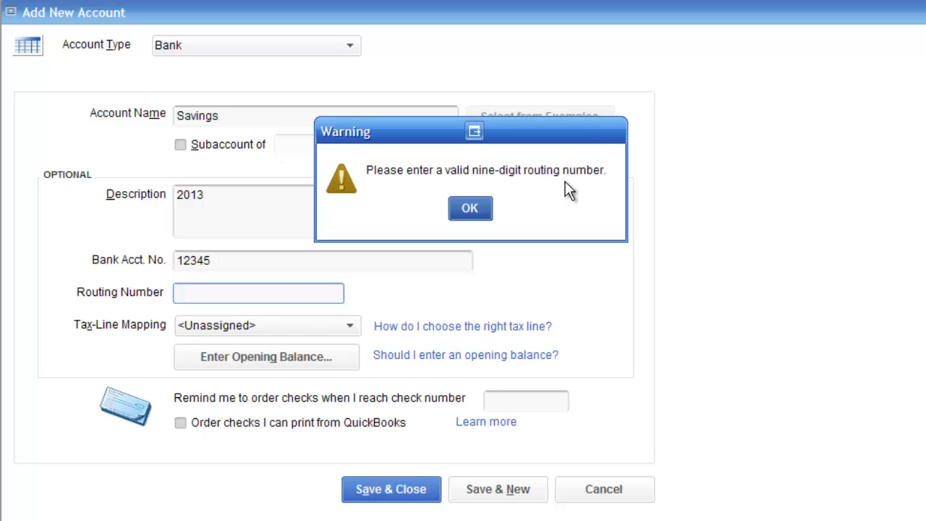
{"action": "left_click", "coordinate": [468, 208]}
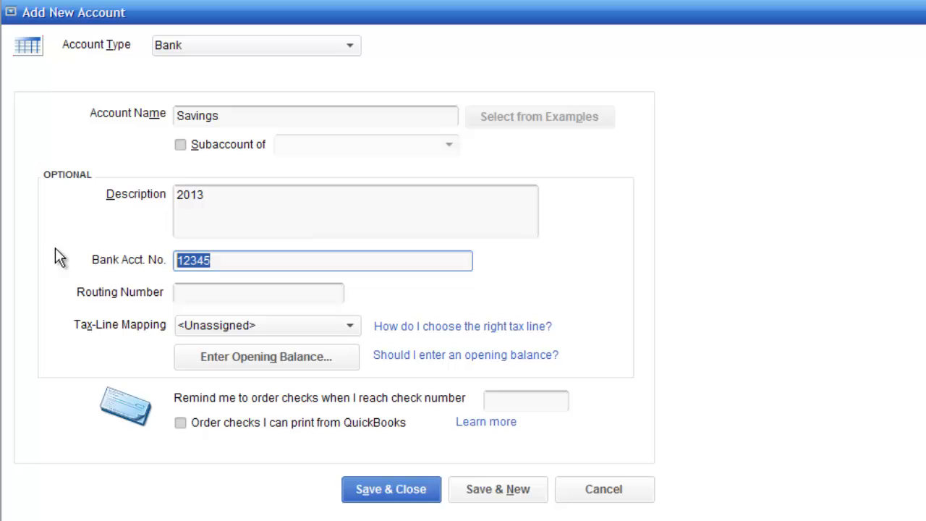
{"action": "mouse_move", "coordinate": [666, 177]}
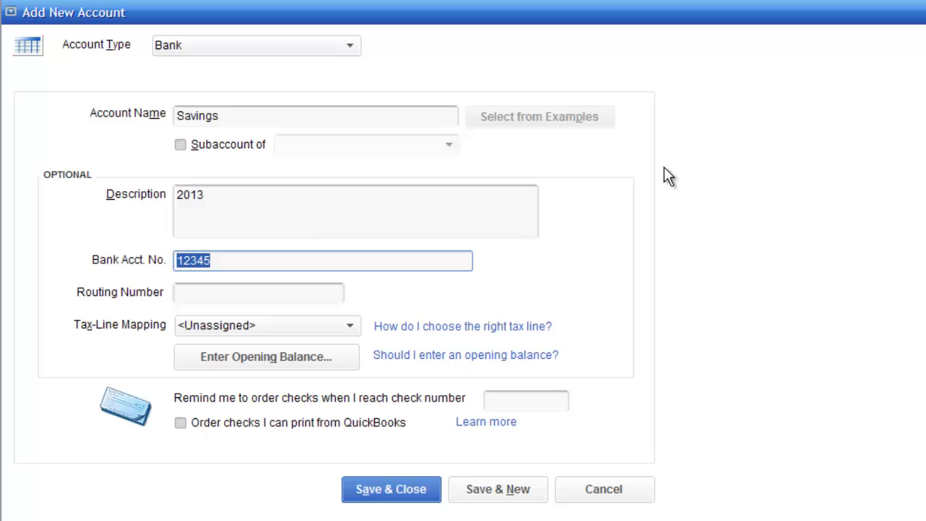
{"action": "type", "text": "2110"}
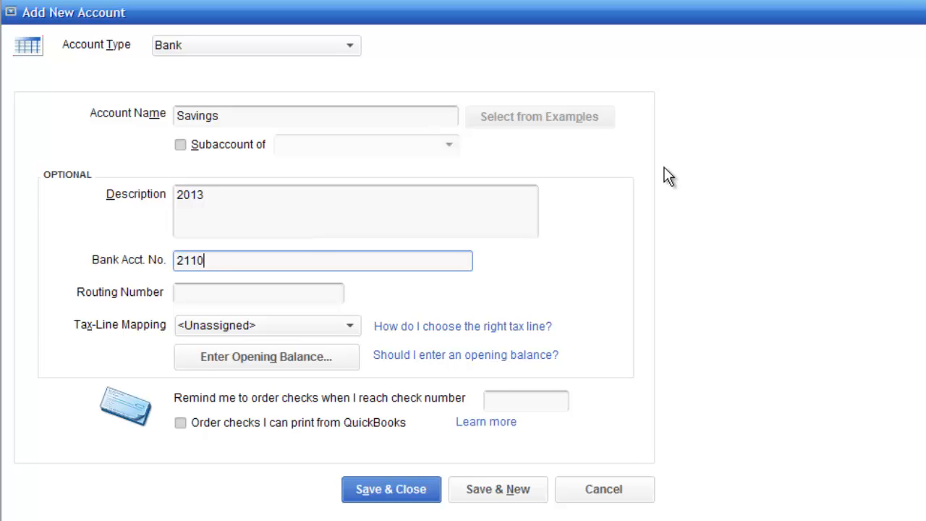
{"action": "type", "text": "70"}
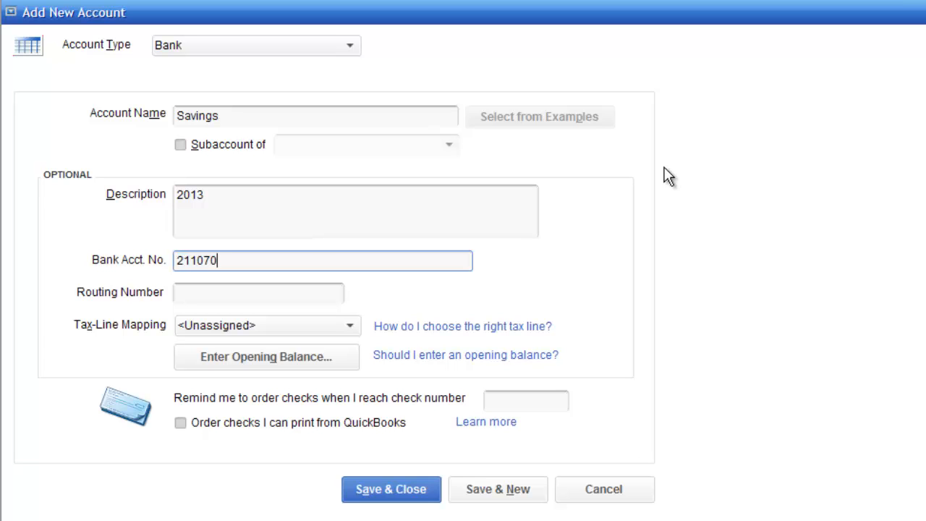
{"action": "type", "text": "175"}
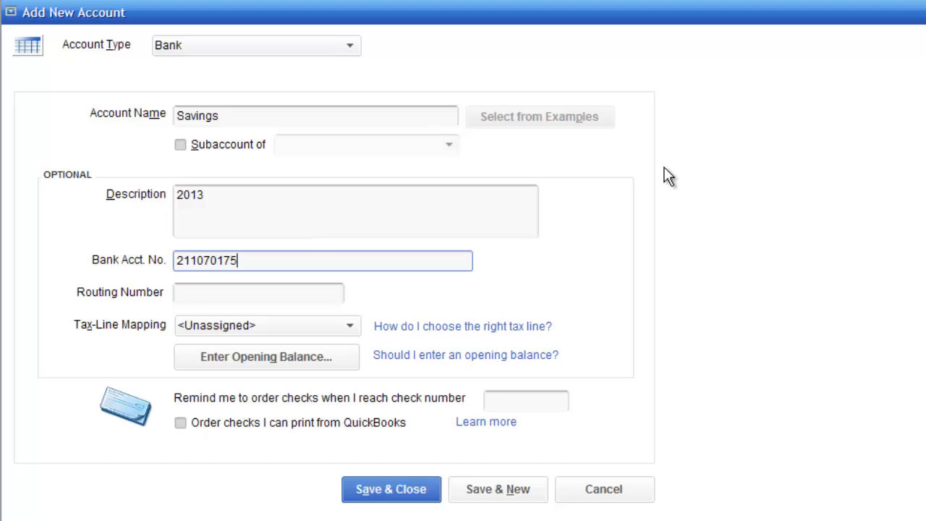
{"action": "left_click", "coordinate": [258, 293]}
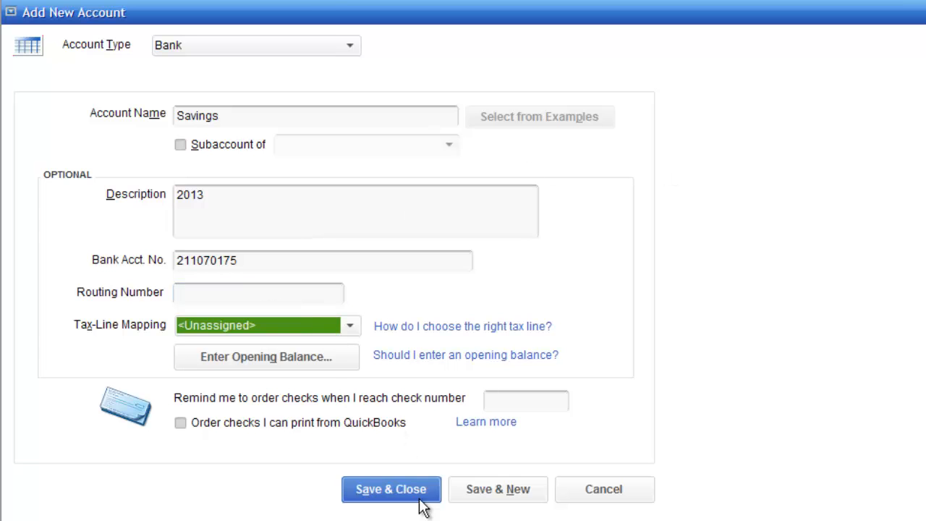
{"action": "mouse_move", "coordinate": [391, 489]}
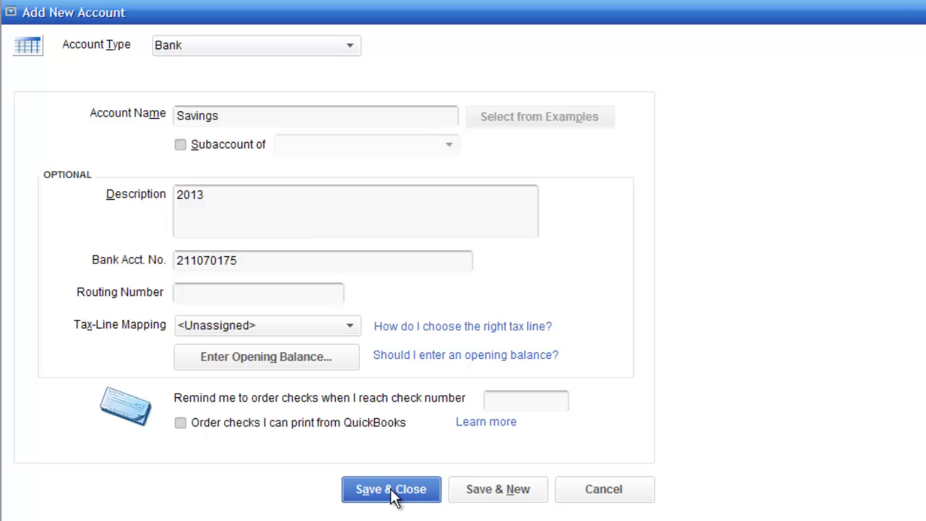
Save and close the Savings account, decline online services, and open its register
{"action": "left_click", "coordinate": [390, 489]}
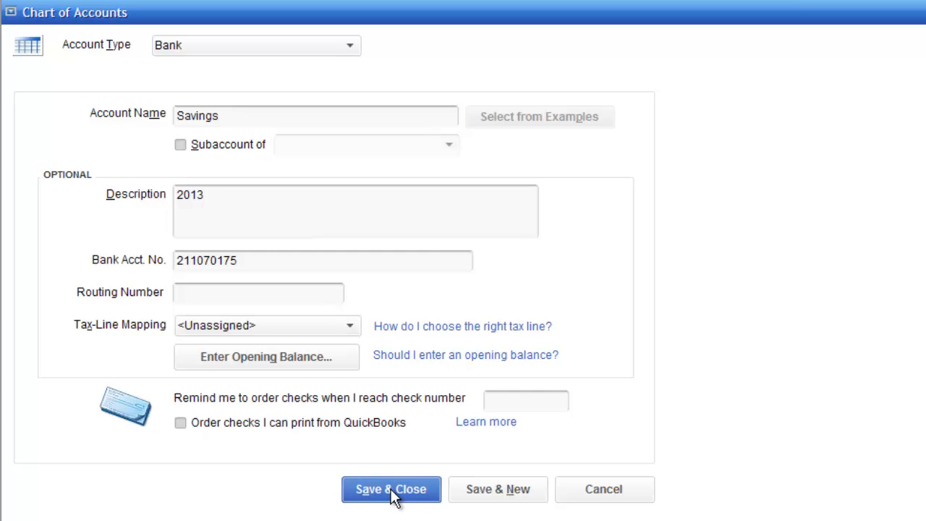
{"action": "left_click", "coordinate": [391, 489]}
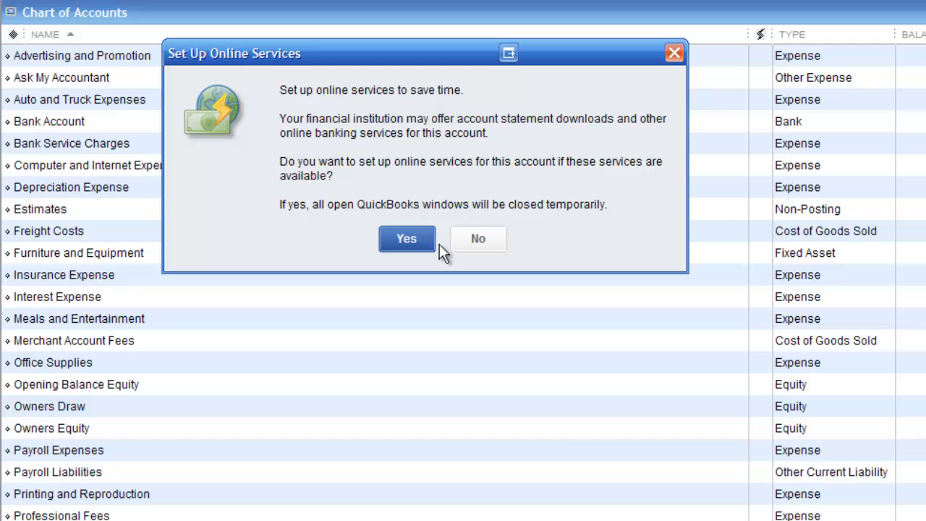
{"action": "left_click", "coordinate": [477, 239]}
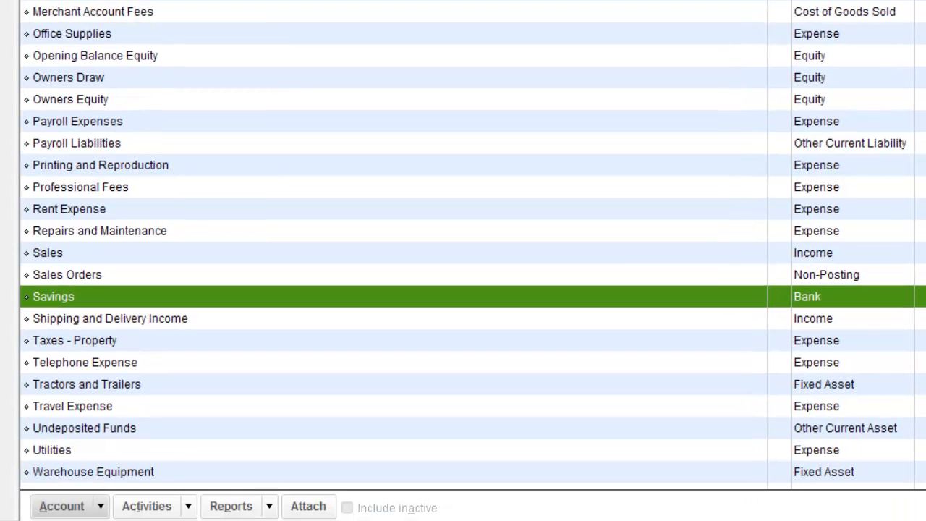
{"action": "mouse_move", "coordinate": [56, 302]}
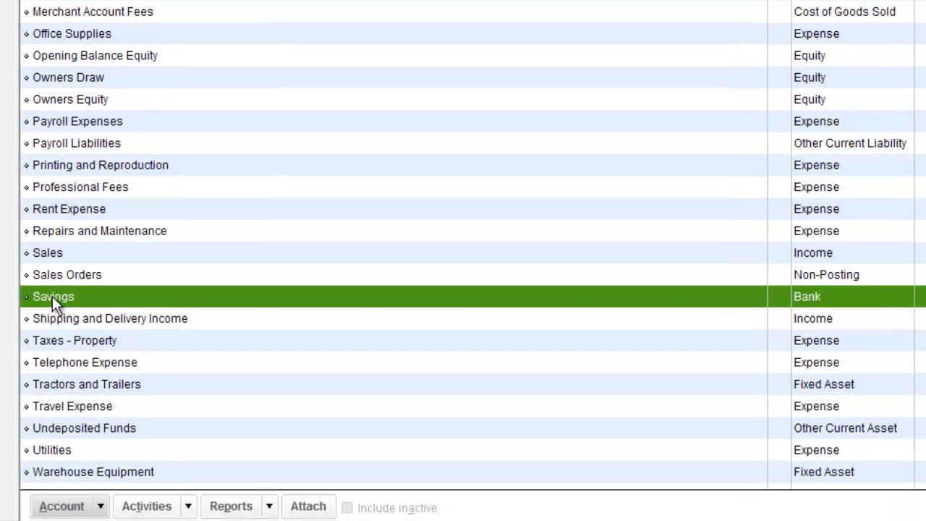
{"action": "double_click", "coordinate": [52, 295]}
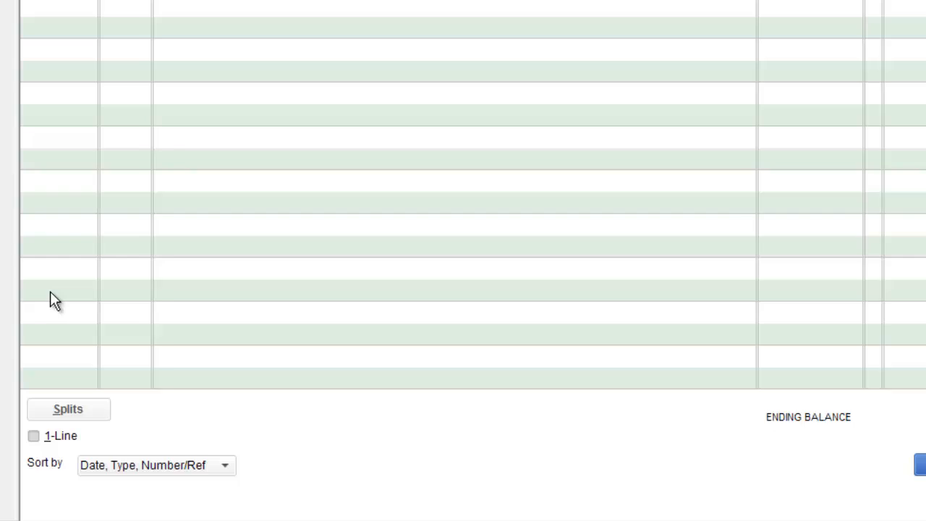